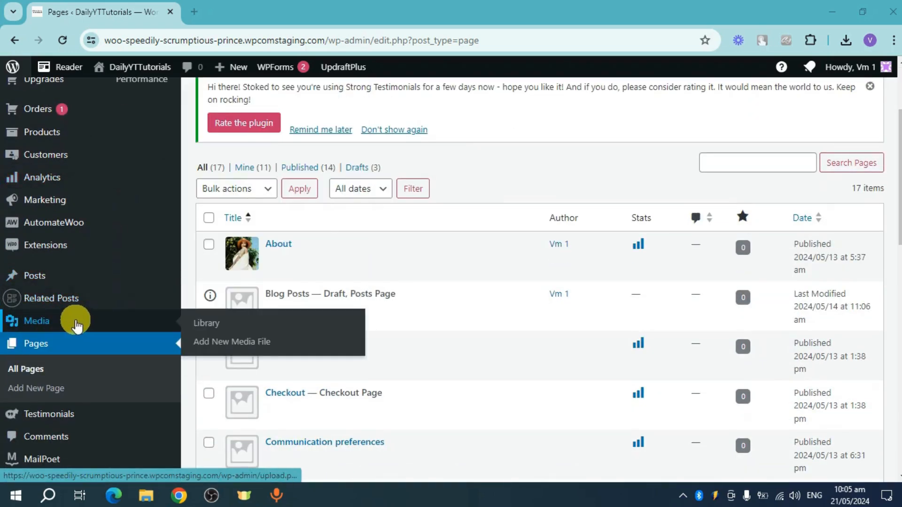
mouse_move(232, 341)
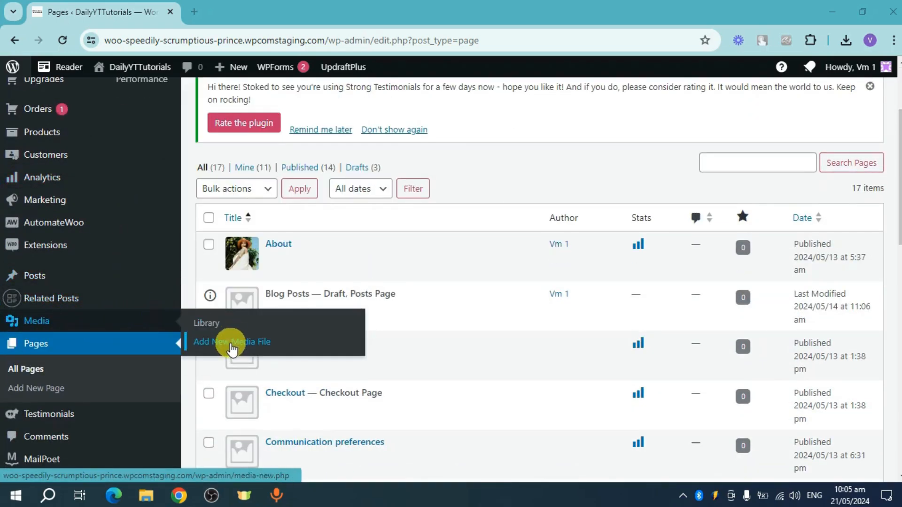
- Go to Media > Add New Media File from the Pages list
left_click(231, 342)
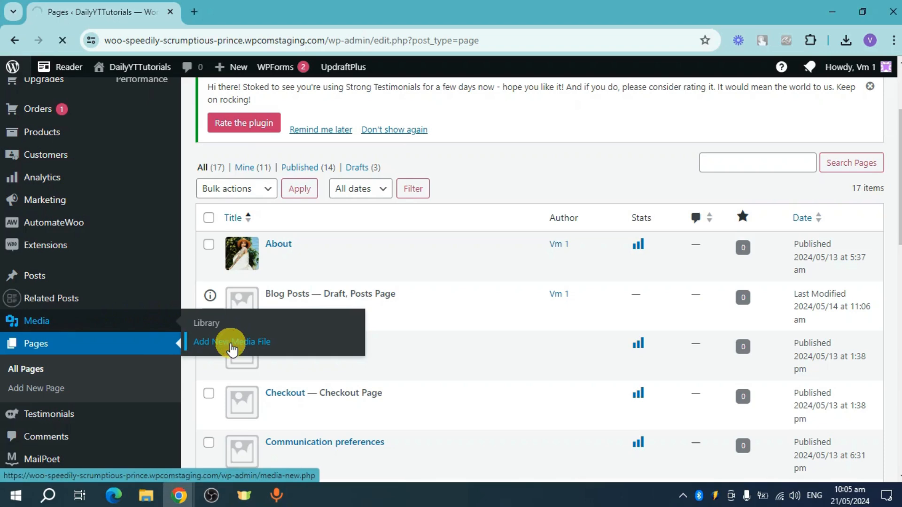
- Open the file picker from Select Files on the Upload New Media page
left_click(231, 342)
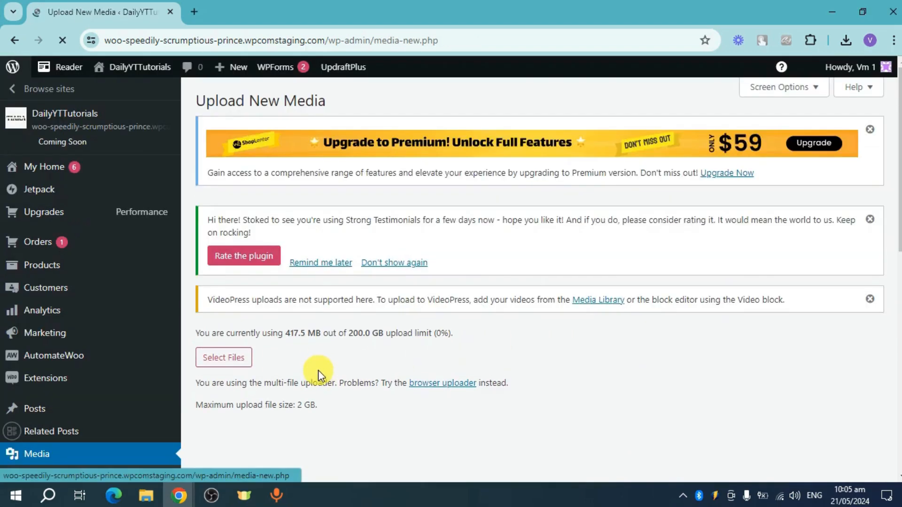
scroll("down", 3)
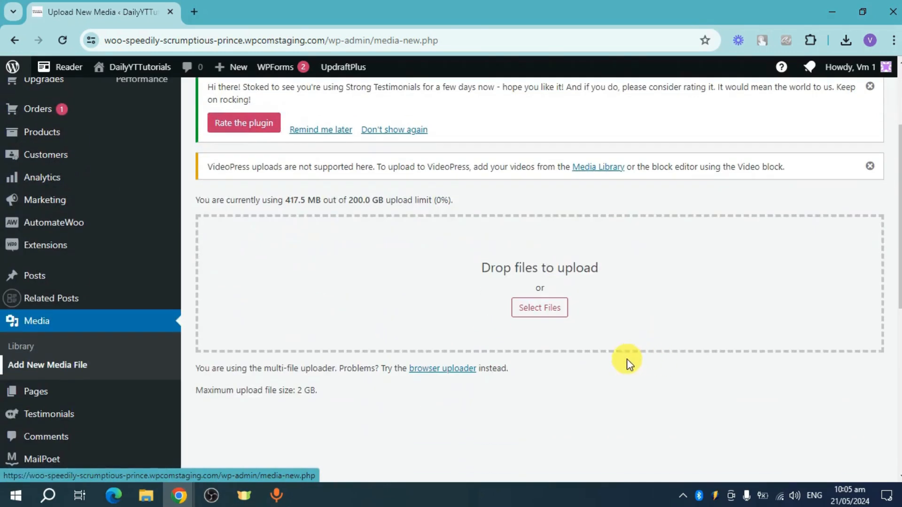
mouse_move(266, 223)
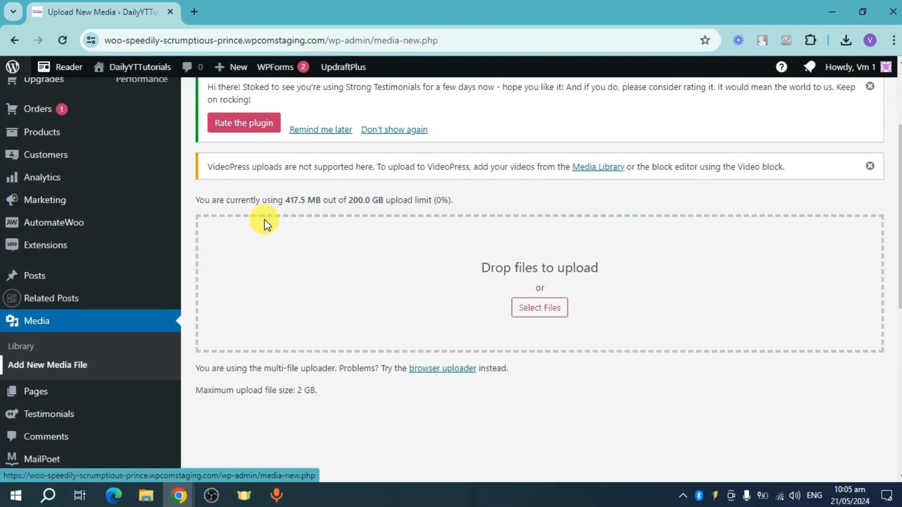
mouse_move(343, 211)
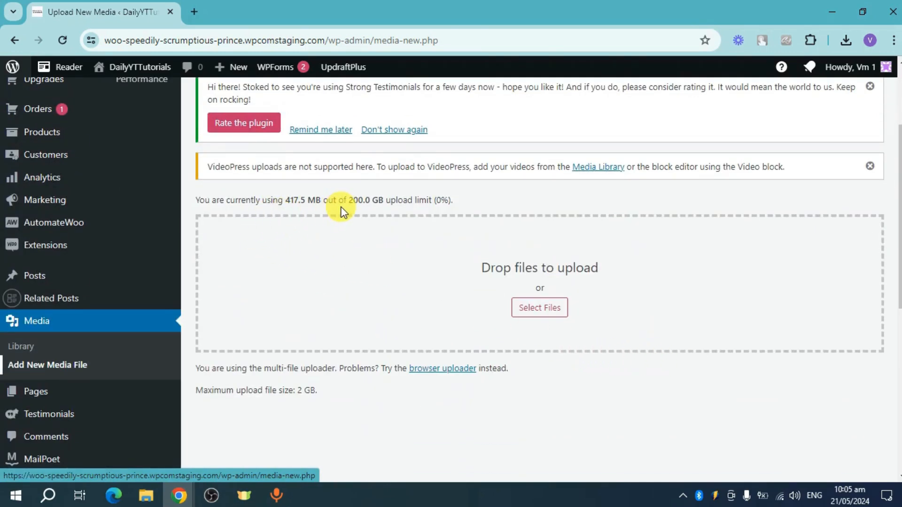
mouse_move(463, 262)
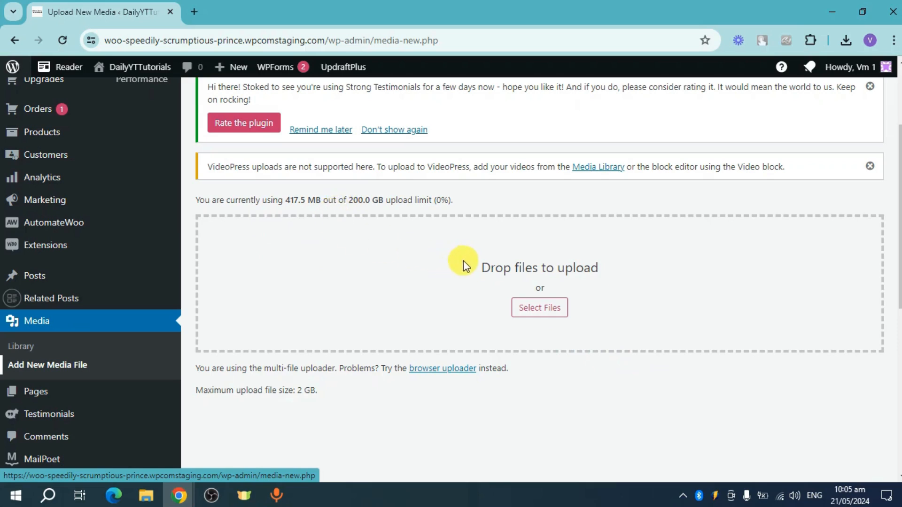
mouse_move(271, 402)
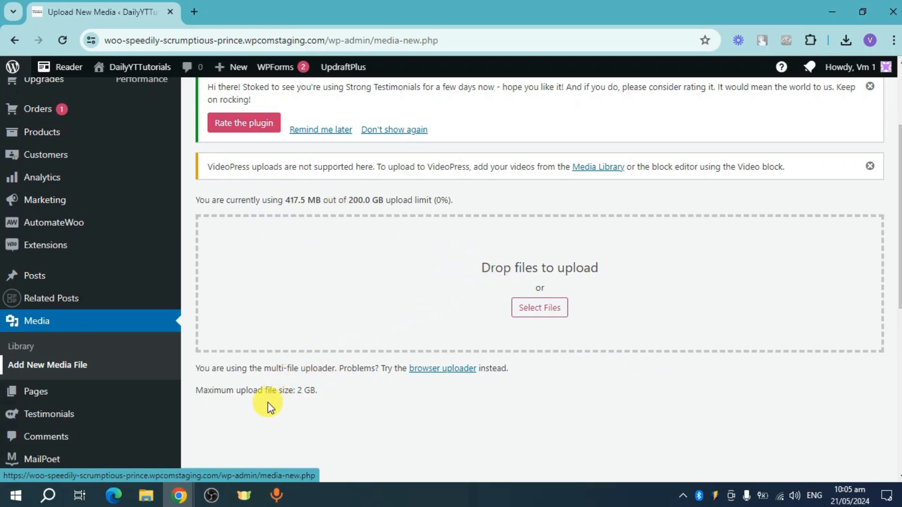
mouse_move(306, 408)
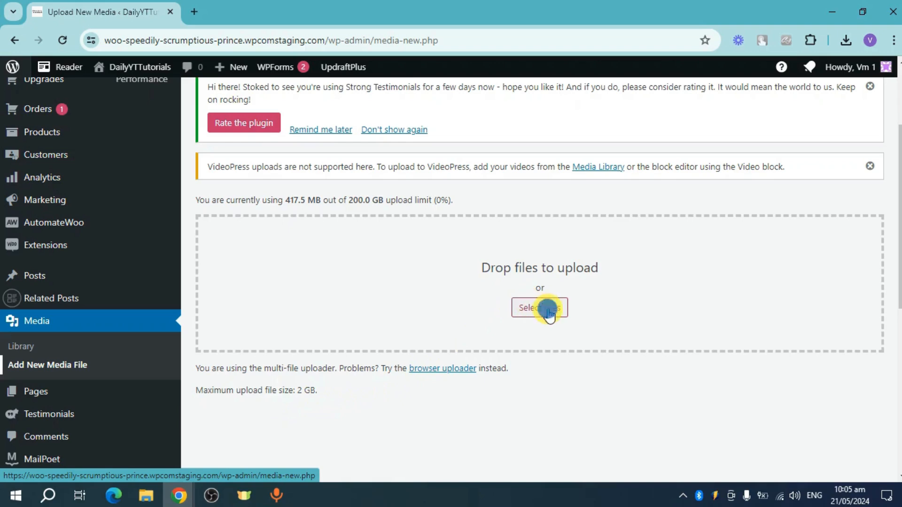
left_click(538, 308)
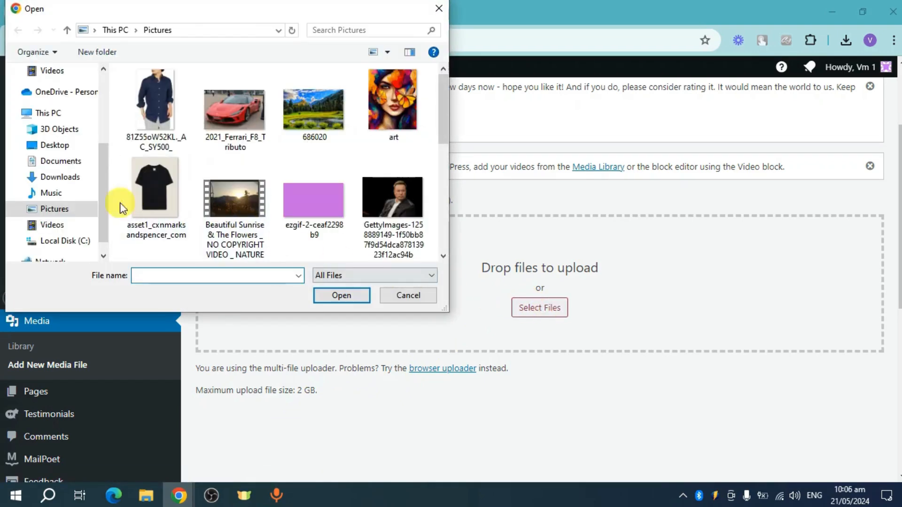
- Upload the MJTYPE-EULA PDF from the Downloads folder
left_click(60, 177)
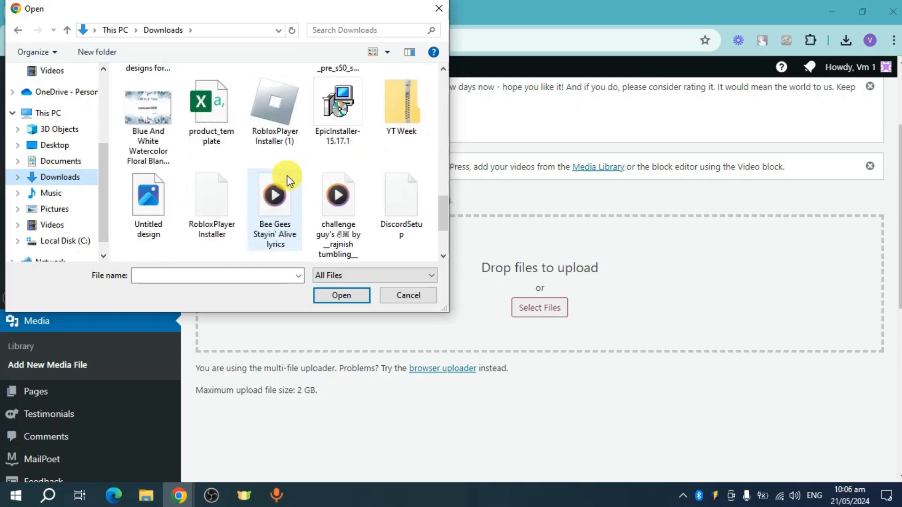
scroll("up", 3)
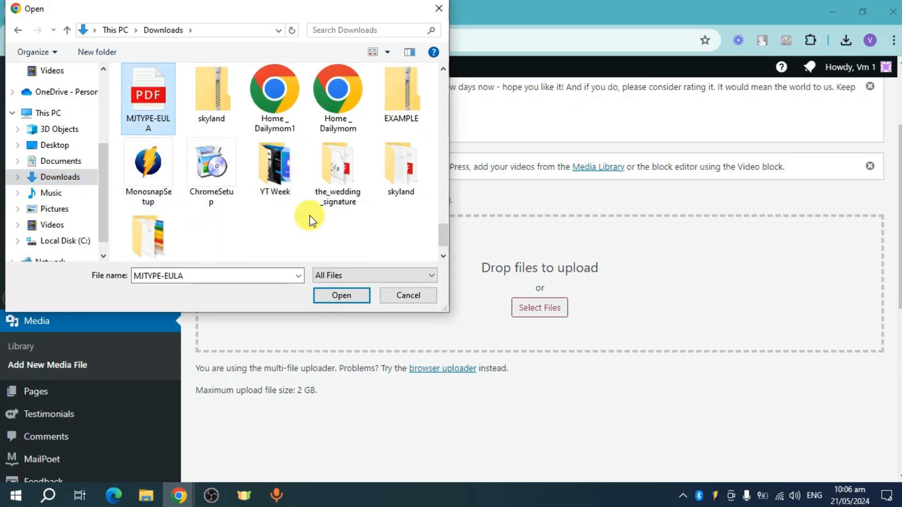
left_click(341, 295)
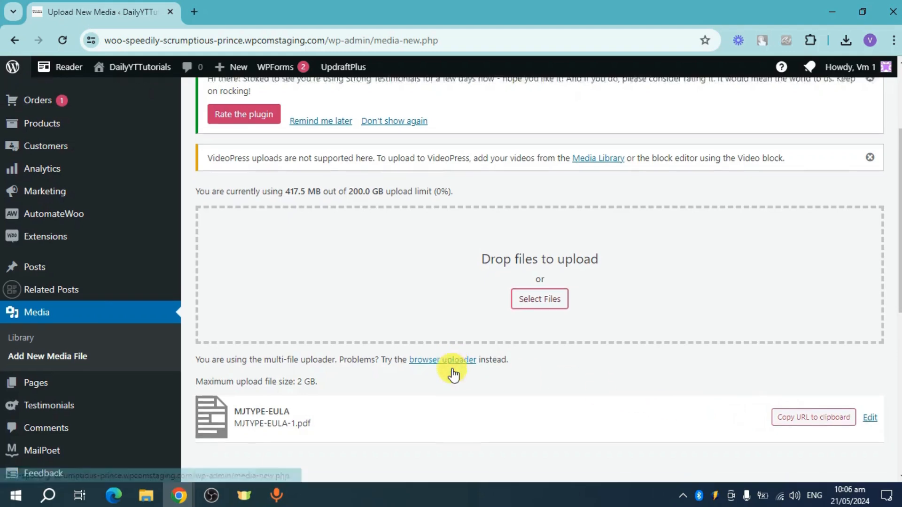
- Copy the URL of the uploaded MJTYPE-EULA-1.pdf to the clipboard
scroll("down", 3)
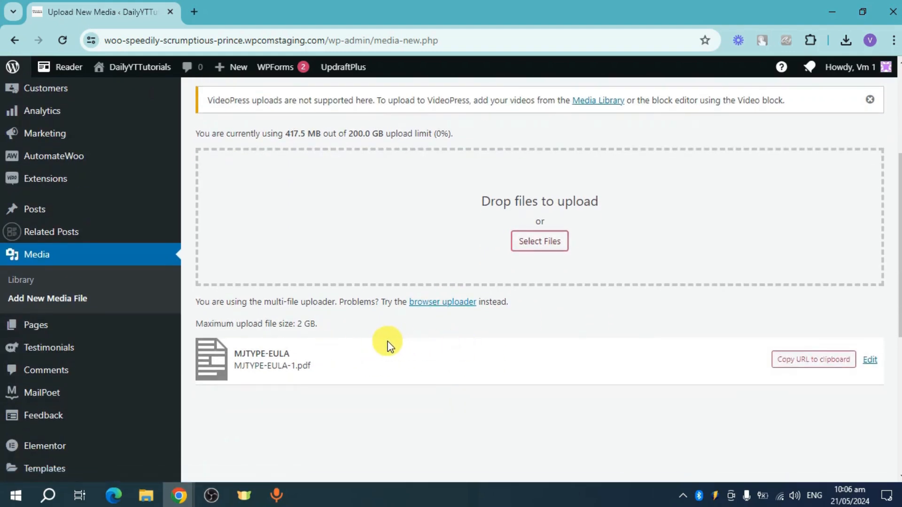
mouse_move(527, 380)
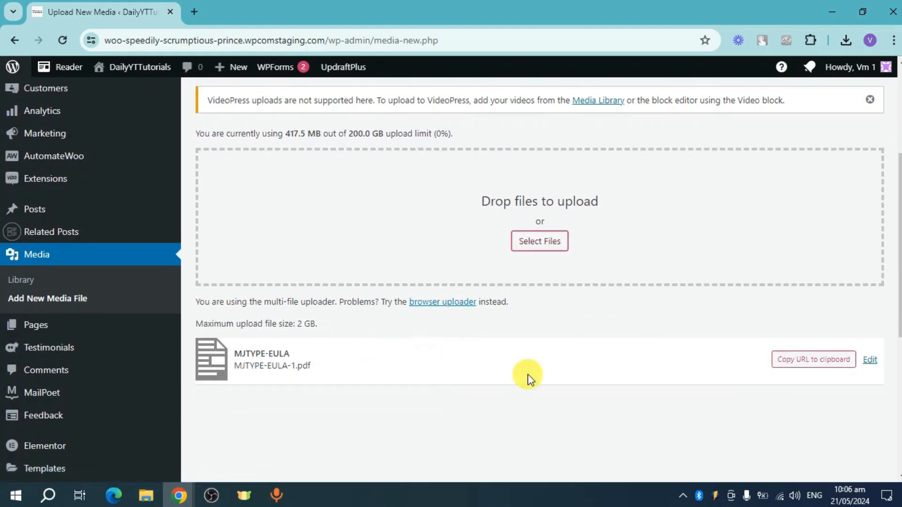
mouse_move(559, 372)
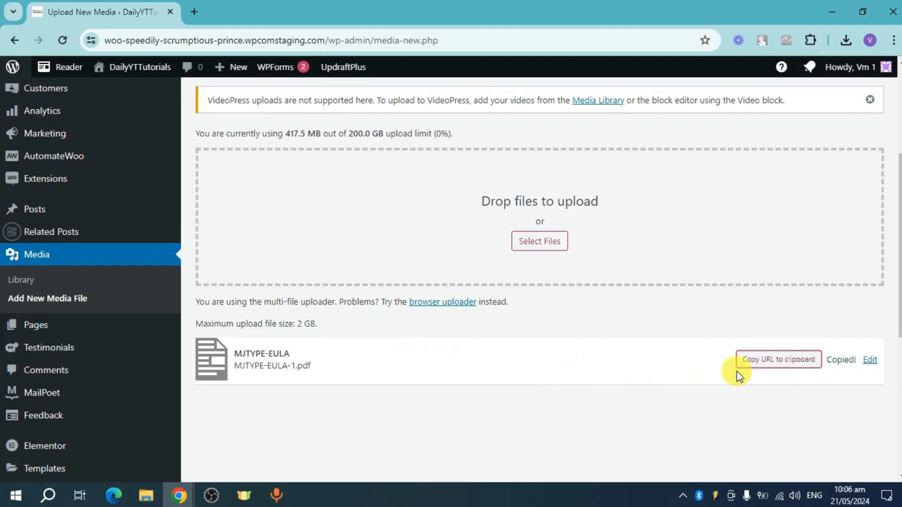
left_click(20, 280)
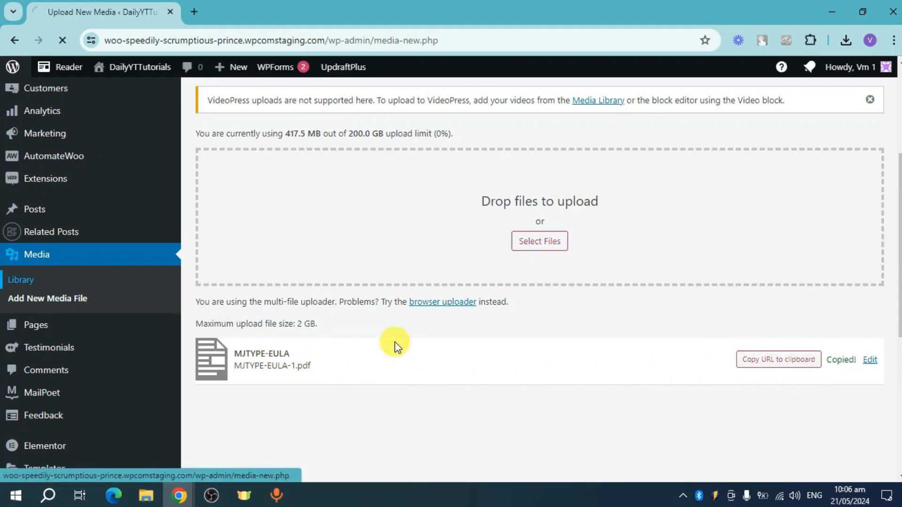
mouse_move(325, 368)
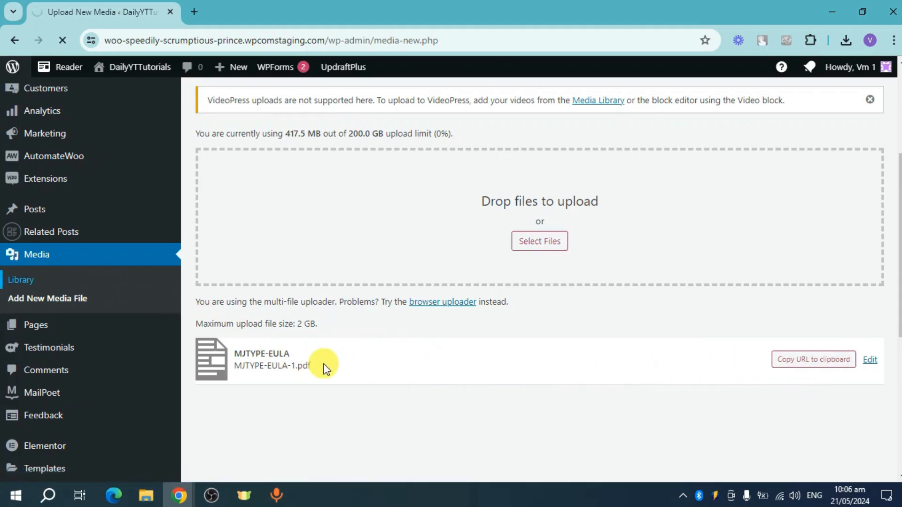
- Open Media > Library and scroll the grid to find the MJTYPE-EULA PDFs
left_click(21, 279)
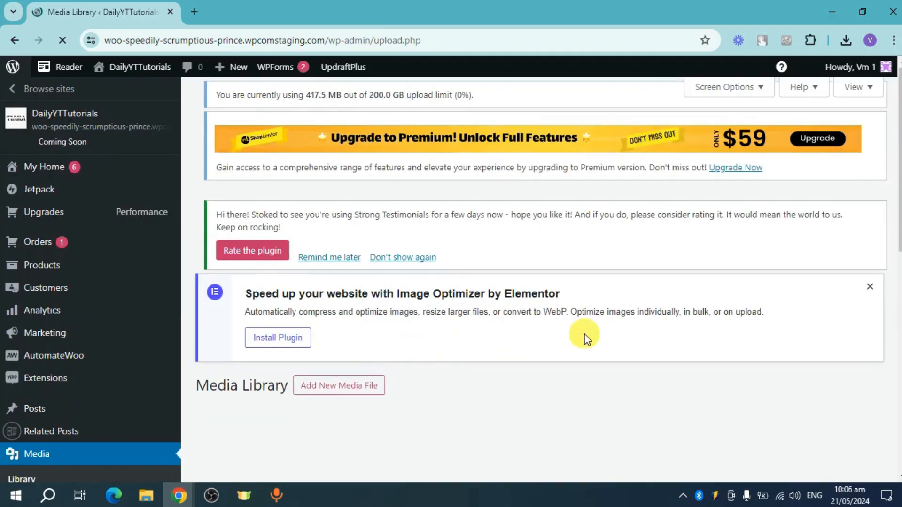
scroll("down", 3)
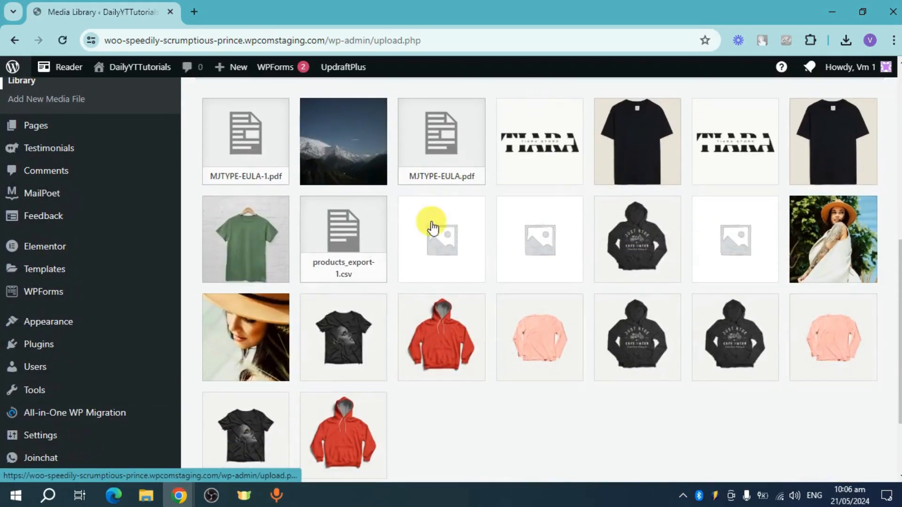
scroll("up", 3)
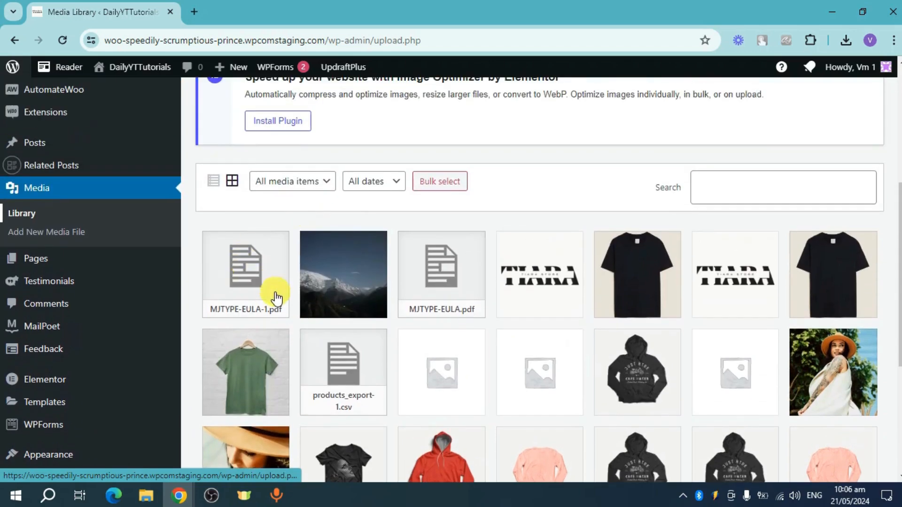
scroll("up", 3)
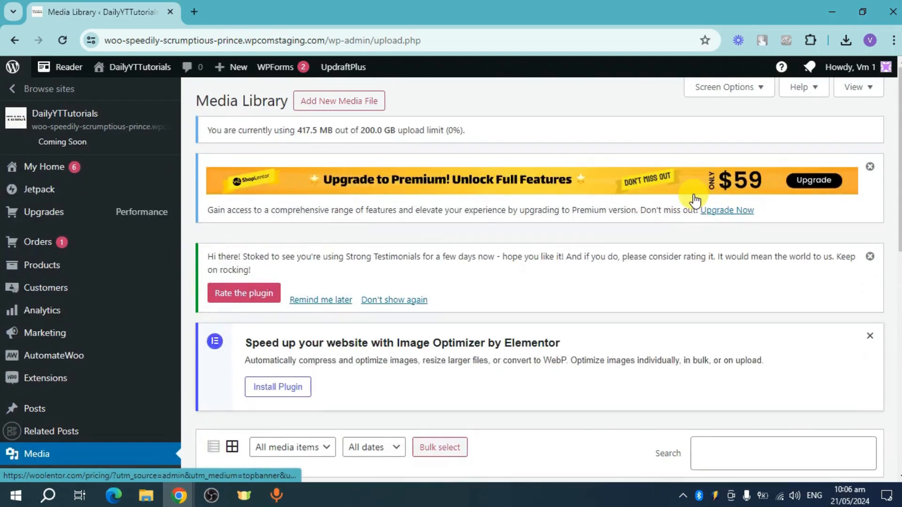